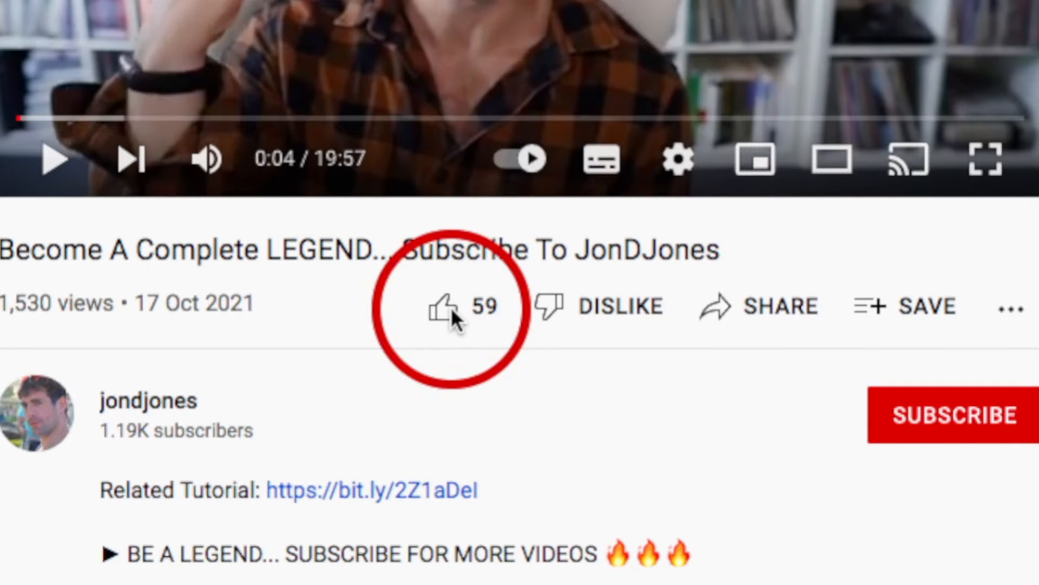
mouse_move(948, 417)
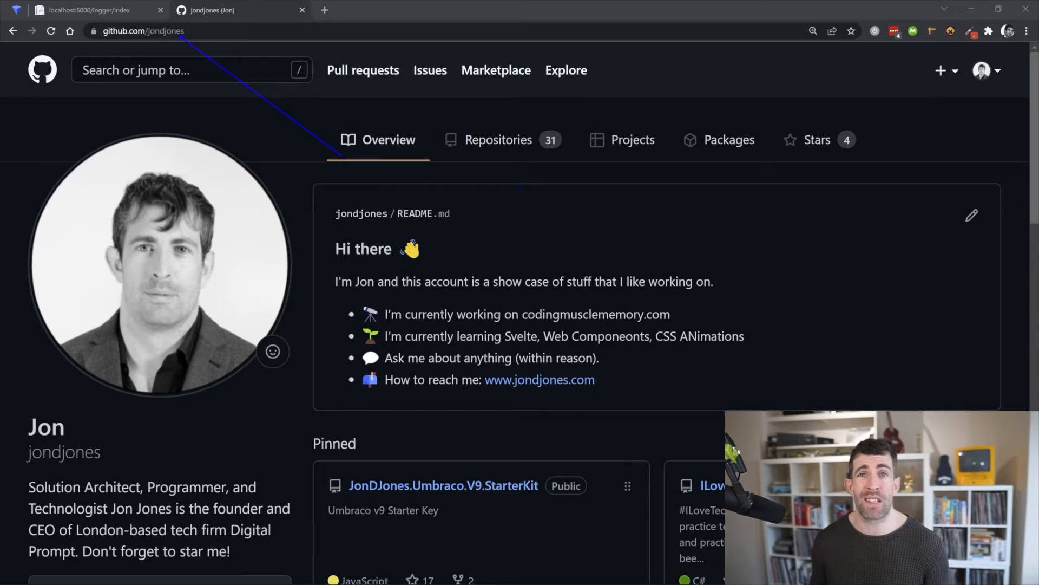
Step: Highlight the LoggerController class declaration and the LoggerController type passed to typeof
scroll("down", 3)
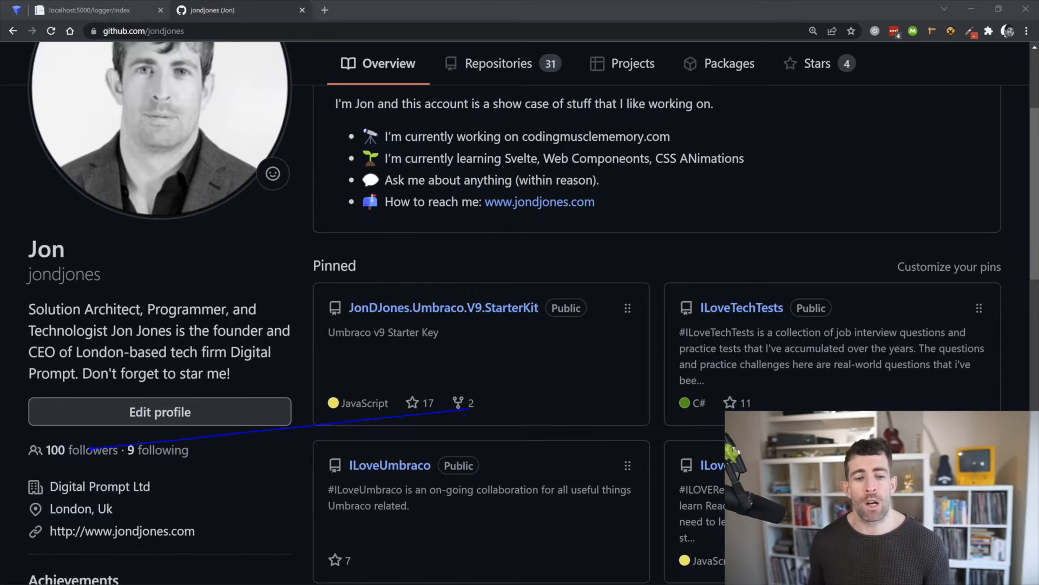
scroll("down", 3)
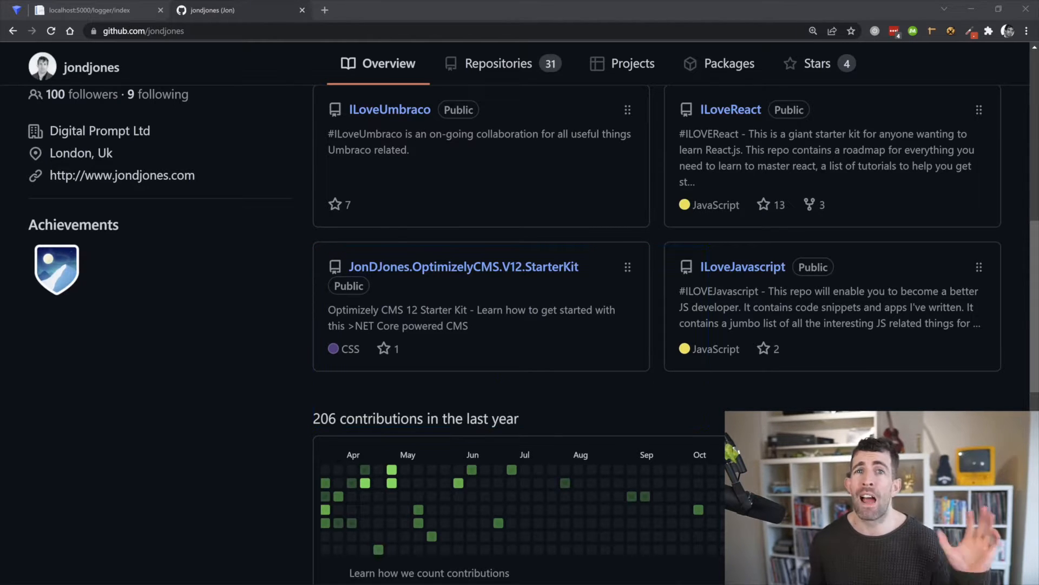
left_click(86, 10)
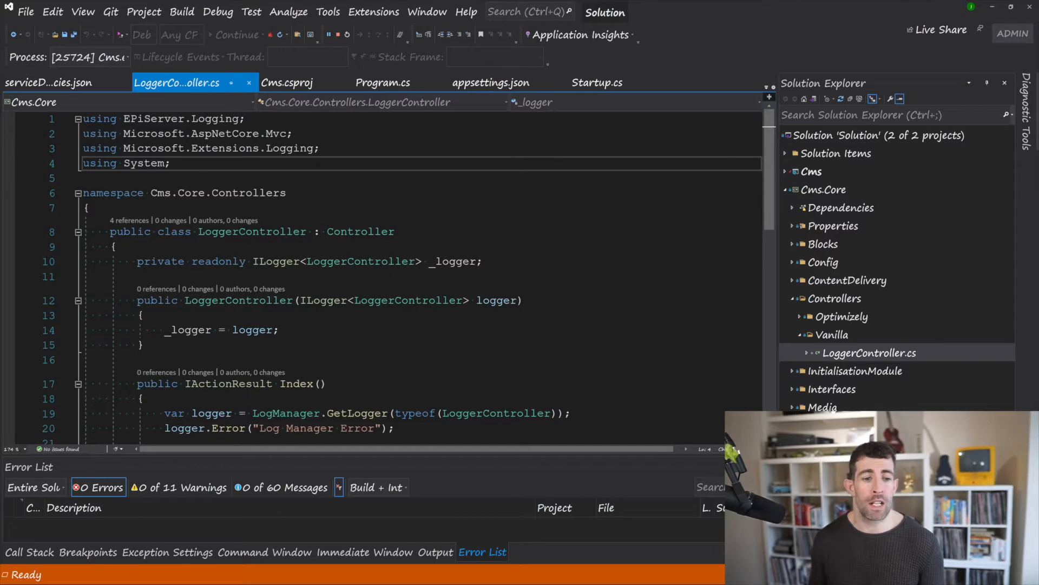
double_click(252, 231)
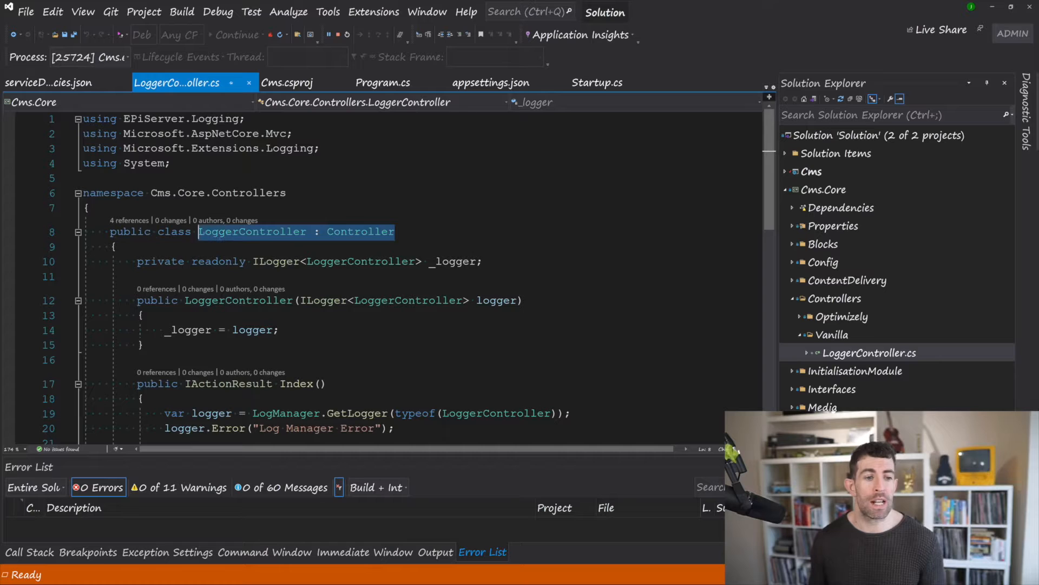
double_click(251, 231)
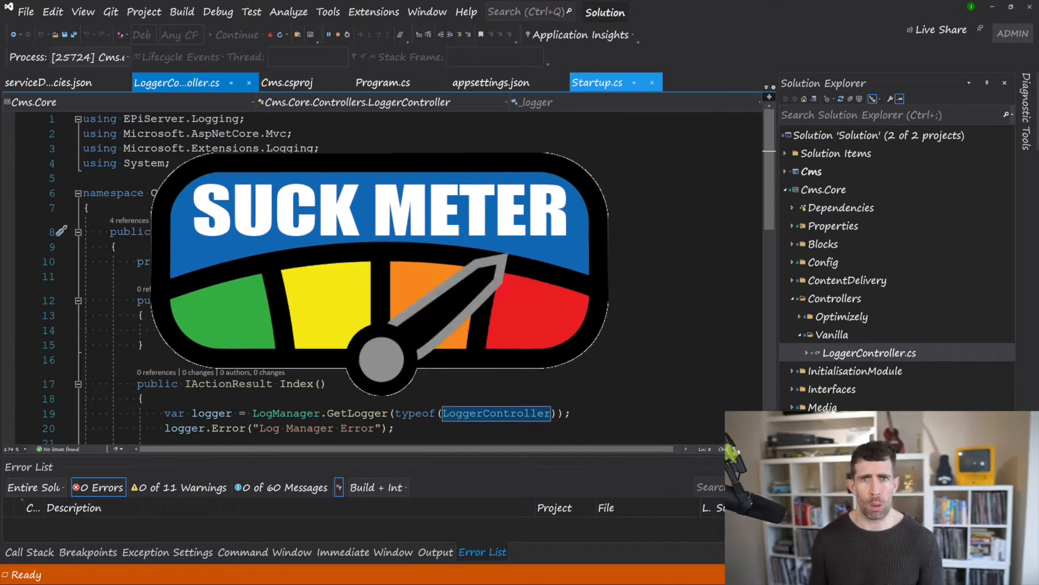
Step: Review Startup.cs's Configure method and default controller route, then return to LoggerController.cs
left_click(597, 82)
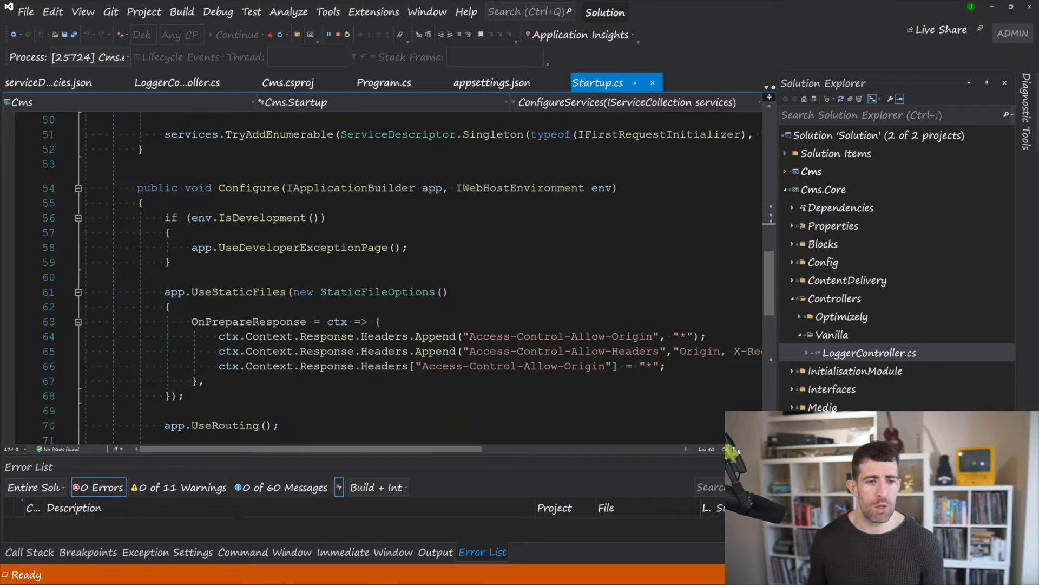
scroll("down", 3)
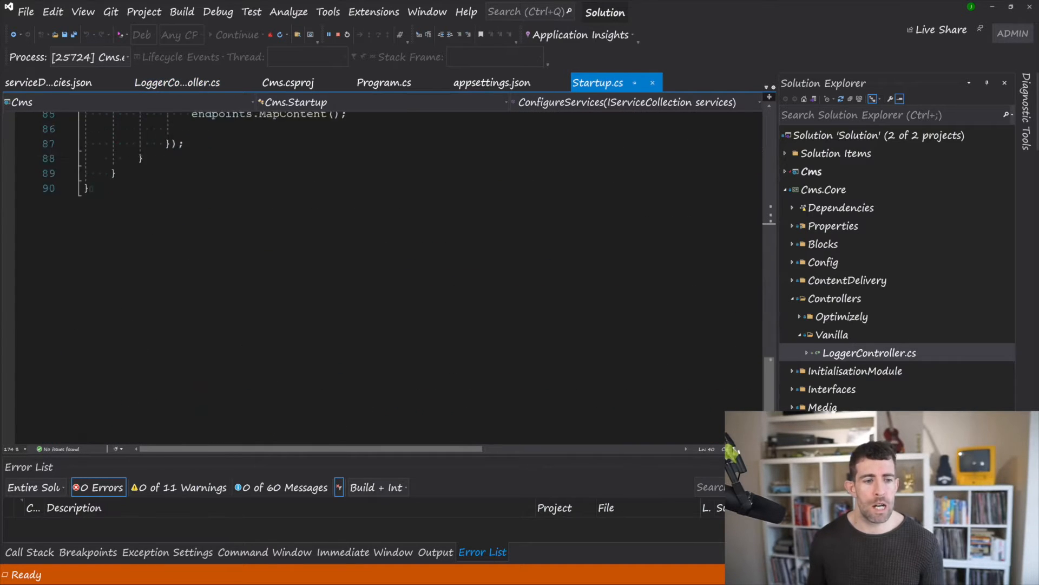
scroll("up", 3)
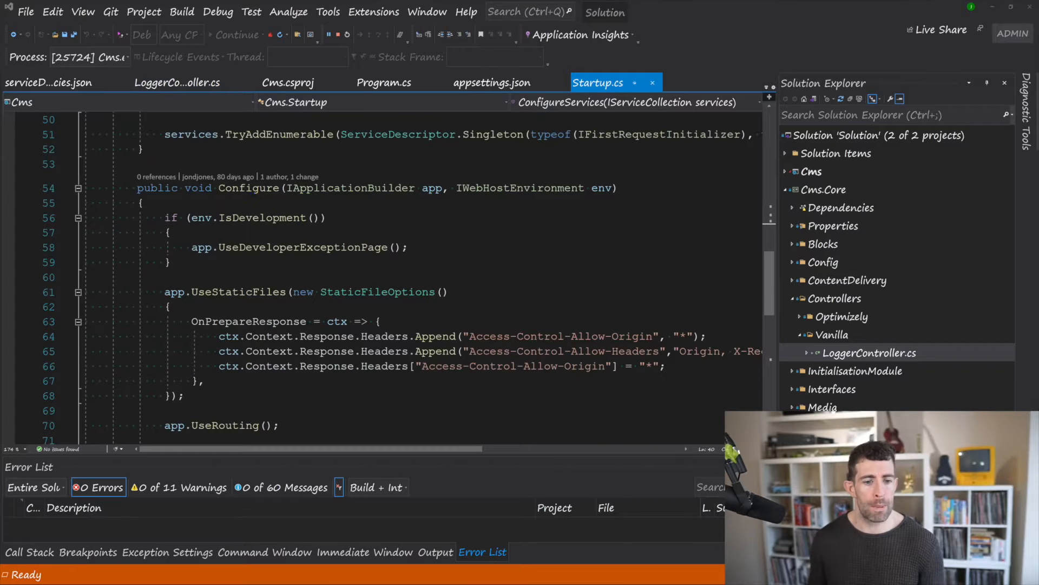
scroll("down", 3)
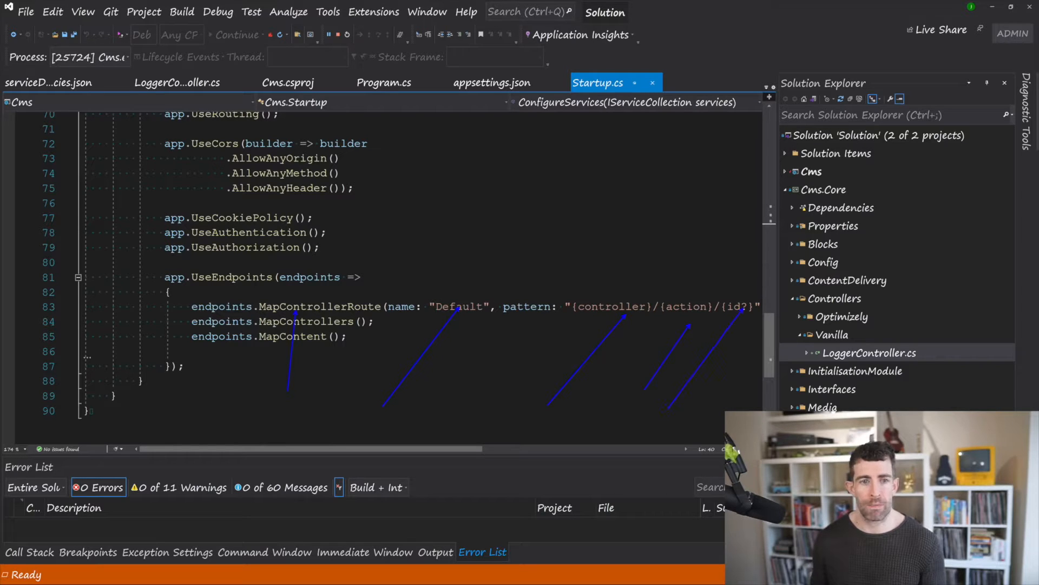
left_click(177, 82)
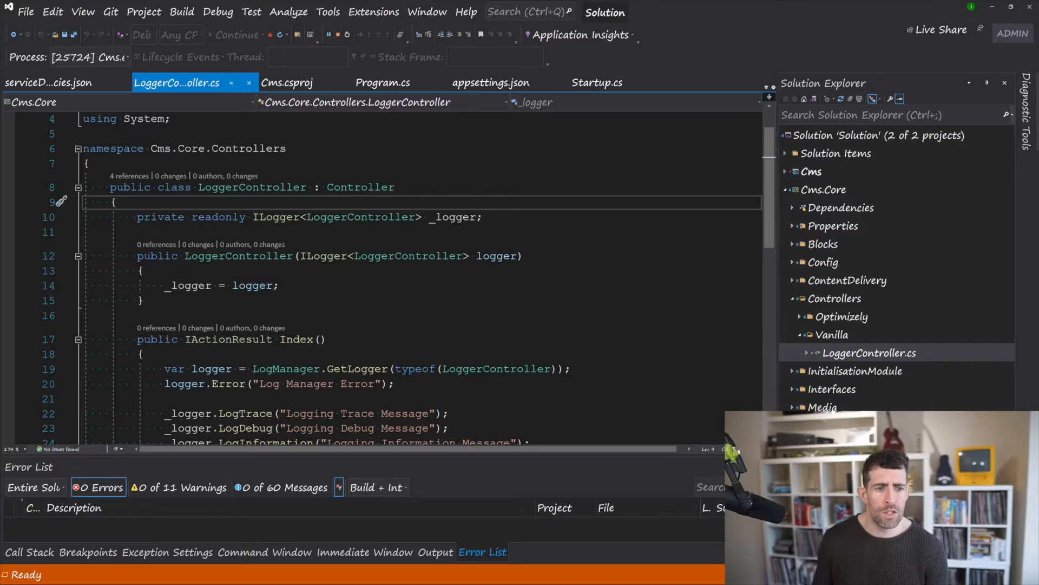
mouse_move(325, 255)
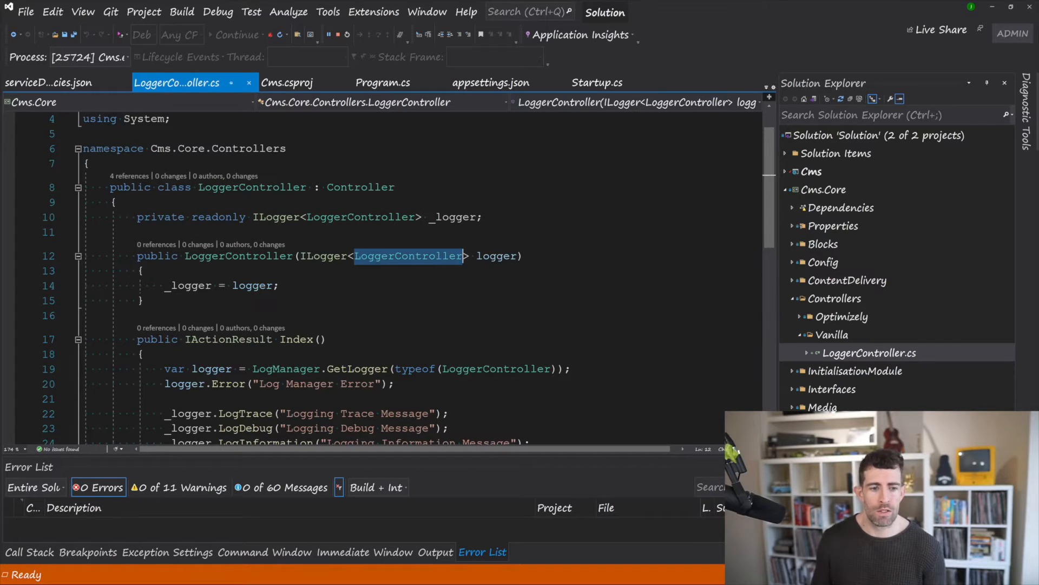
Step: Review the Index action's LogTrace through LogCritical calls in LoggerController.cs
left_click(408, 256)
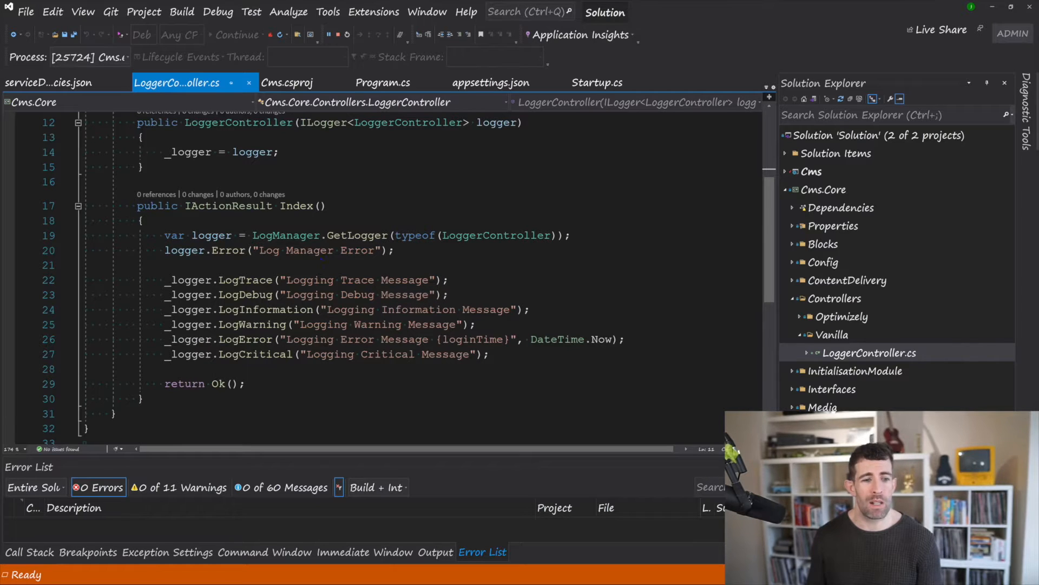
left_click_drag(305, 239, 497, 438)
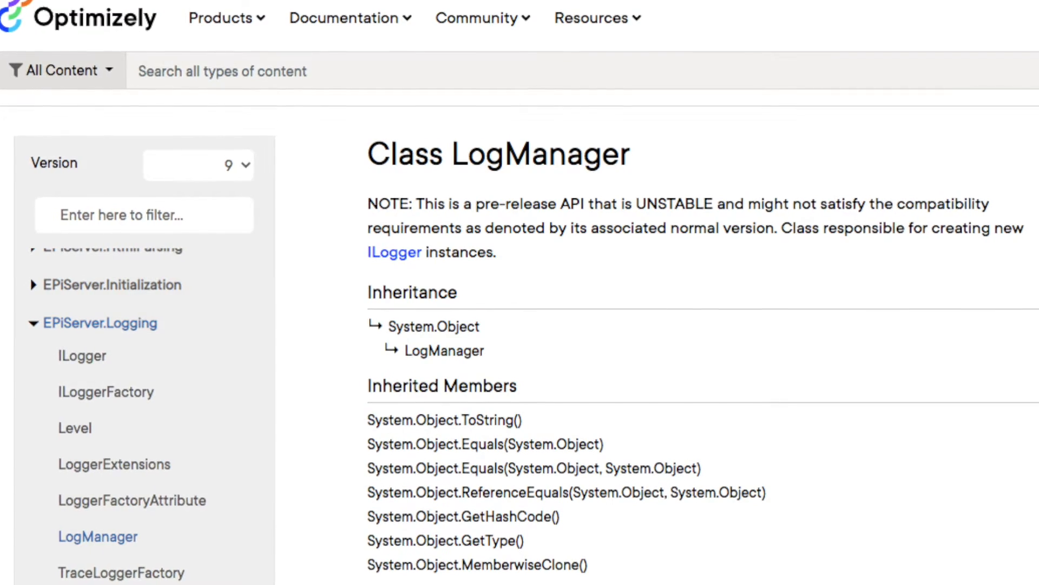
scroll("down", 3)
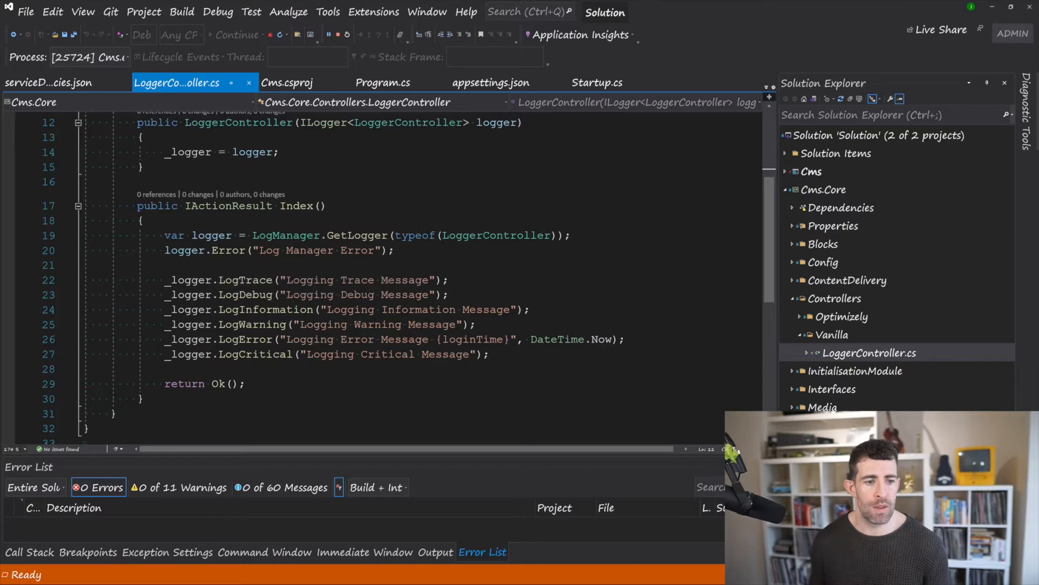
mouse_move(230, 250)
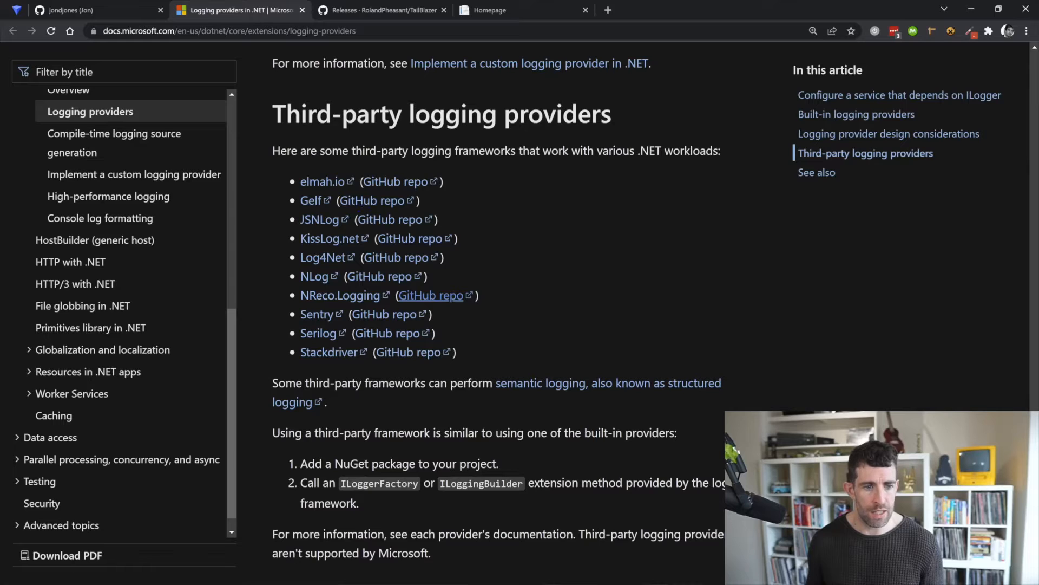
Step: Scroll the Logging providers article to the Third-party logging providers section listing Serilog
left_click_drag(345, 235, 640, 184)
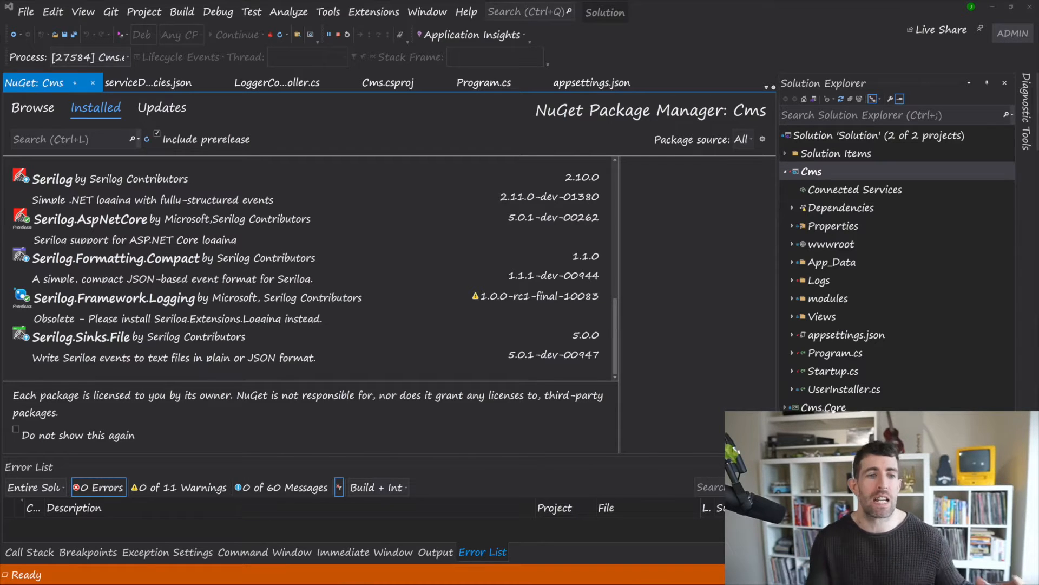
Step: Look over the installed Serilog.AspNetCore, Formatting.Compact and Sinks.File packages
left_click(484, 83)
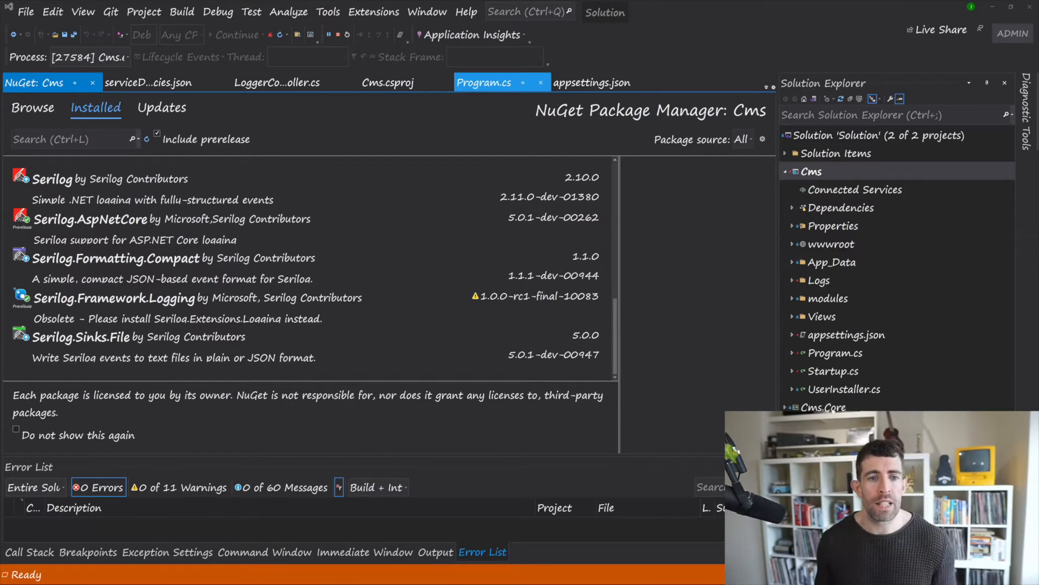
Step: Check UseSerilog in Program.cs's CreateHostBuilder and launch the site at localhost:5000
left_click(485, 83)
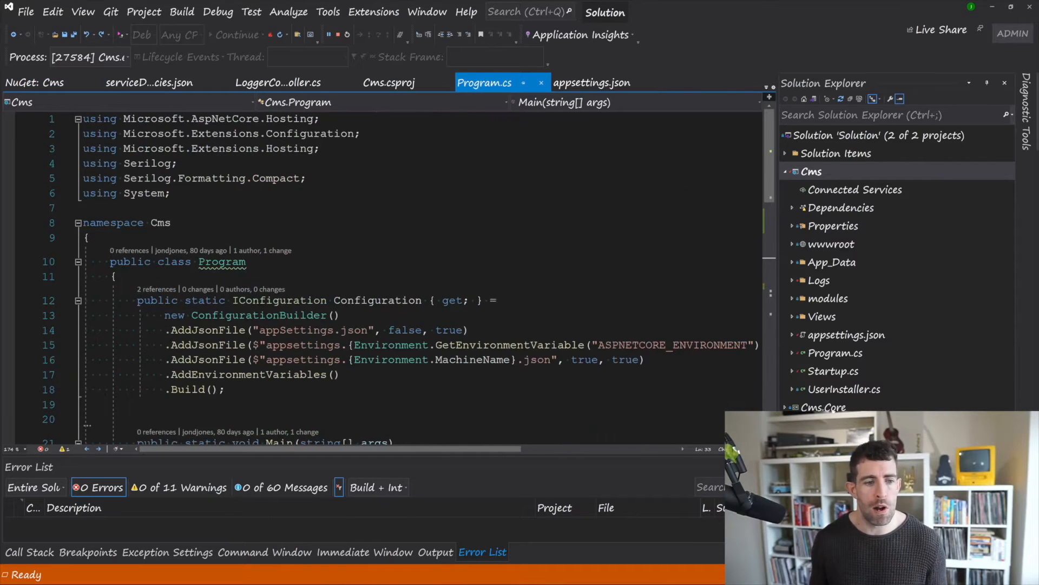
scroll("down", 3)
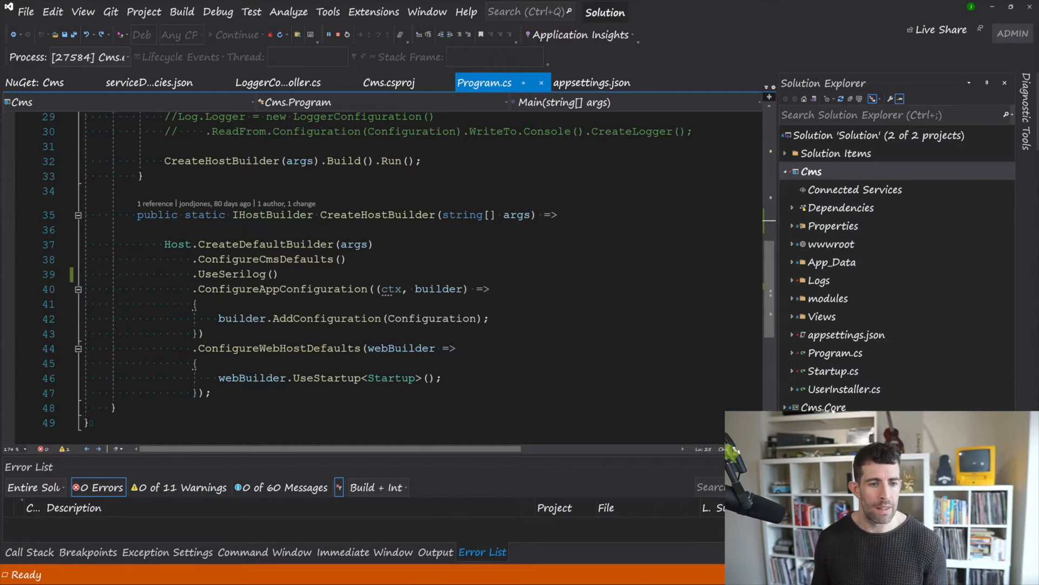
double_click(377, 215)
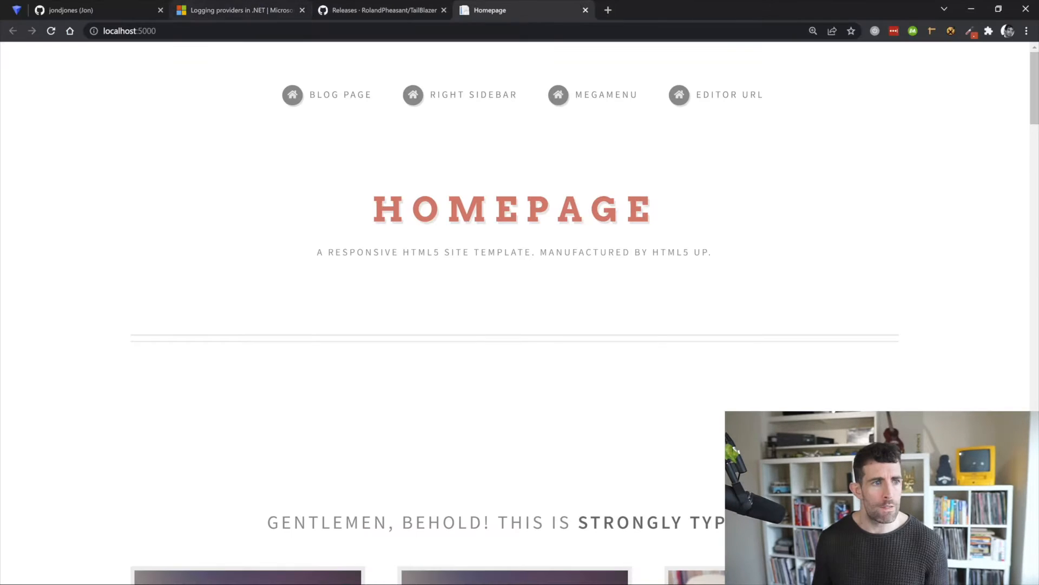
Step: Load a page on localhost:5000 so the app writes log entries
left_click(126, 30)
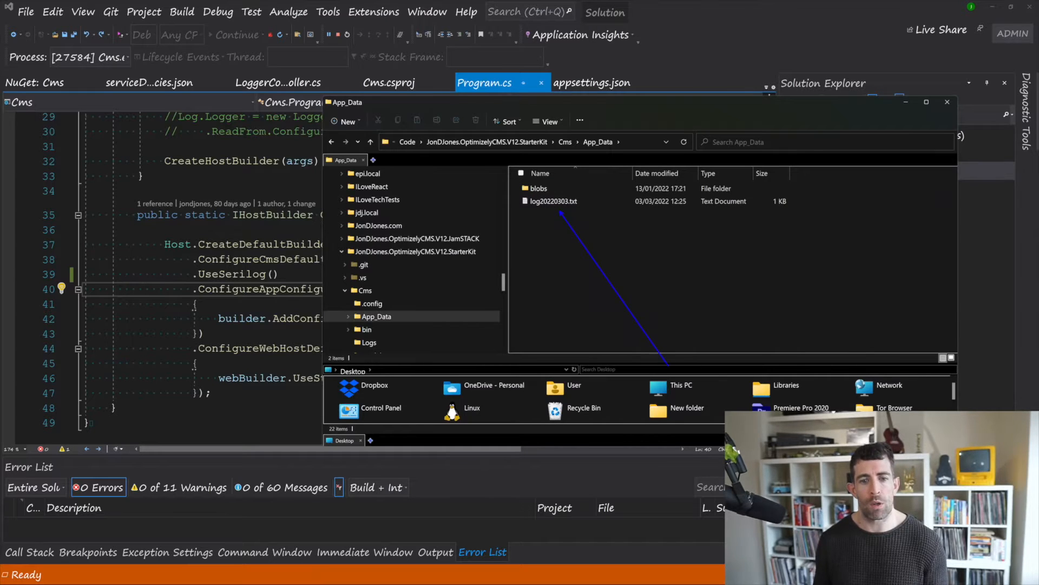
Step: Open log20220303.txt in Notepad to read its error, warning and critical entries
left_click(552, 201)
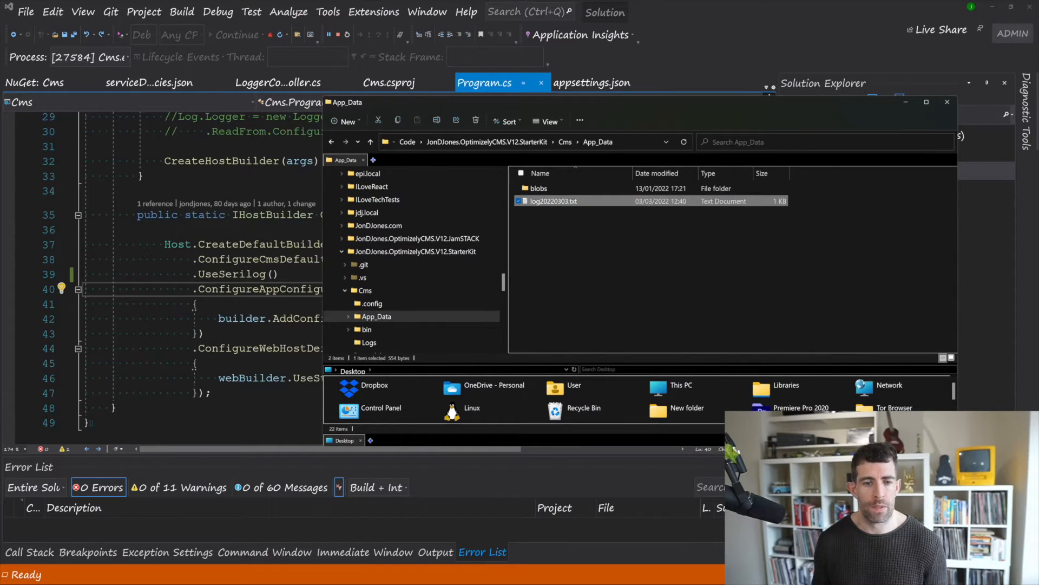
double_click(552, 201)
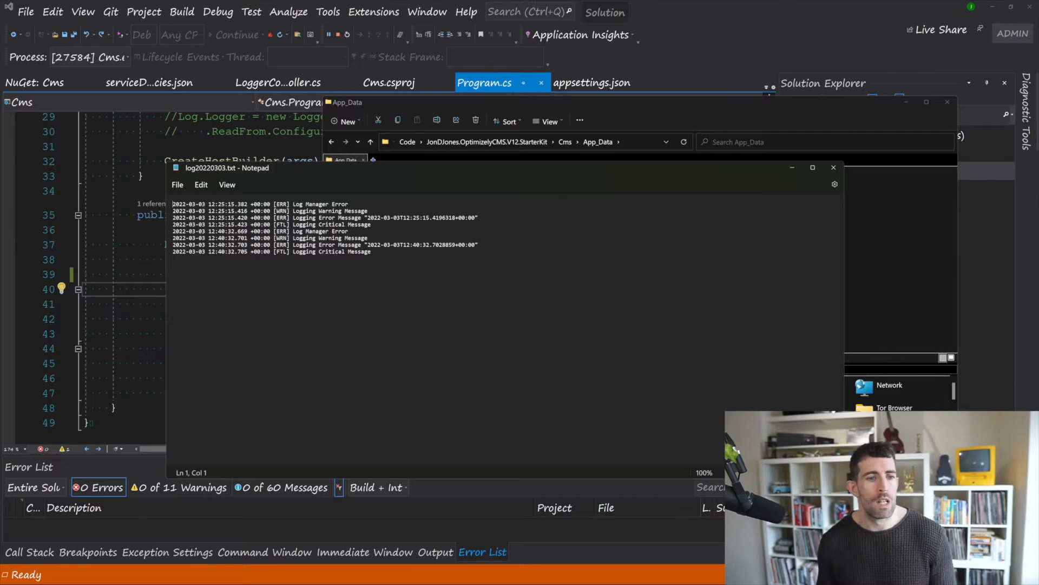
mouse_move(833, 167)
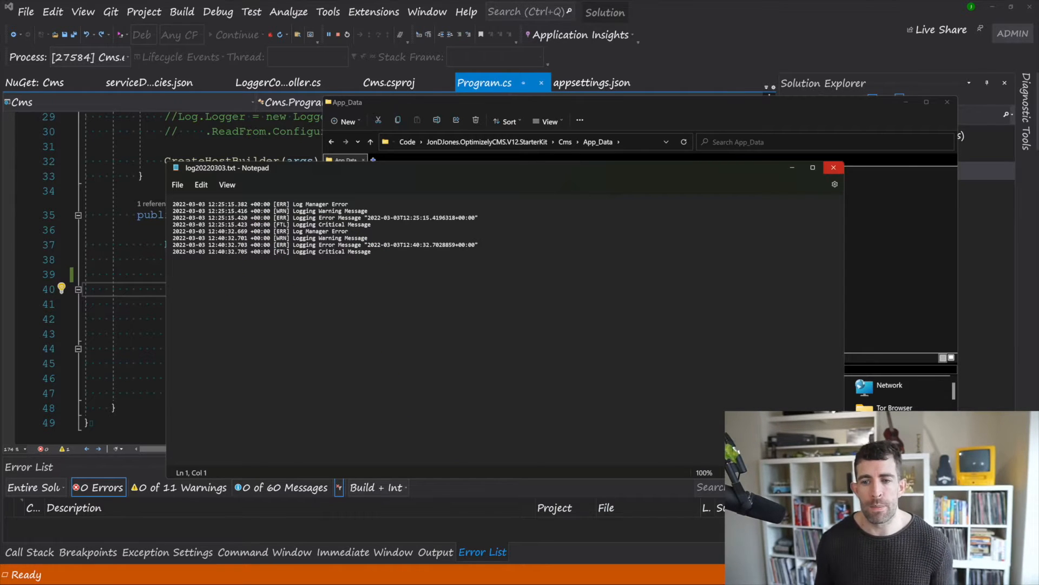
Step: Close the log and try deleting log20220303.txt, cancelling because Cms still has it open
left_click(832, 167)
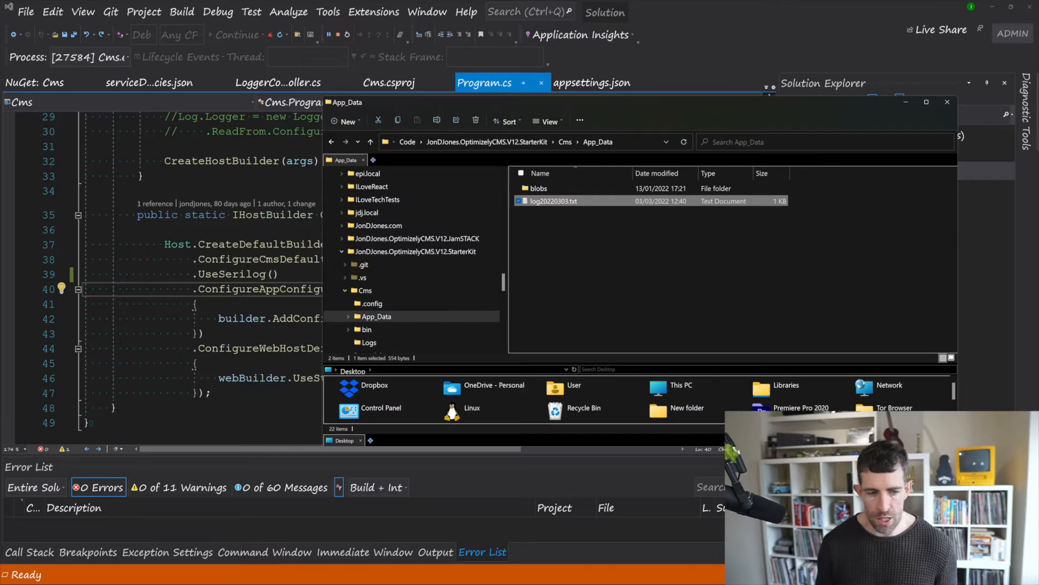
key("Delete")
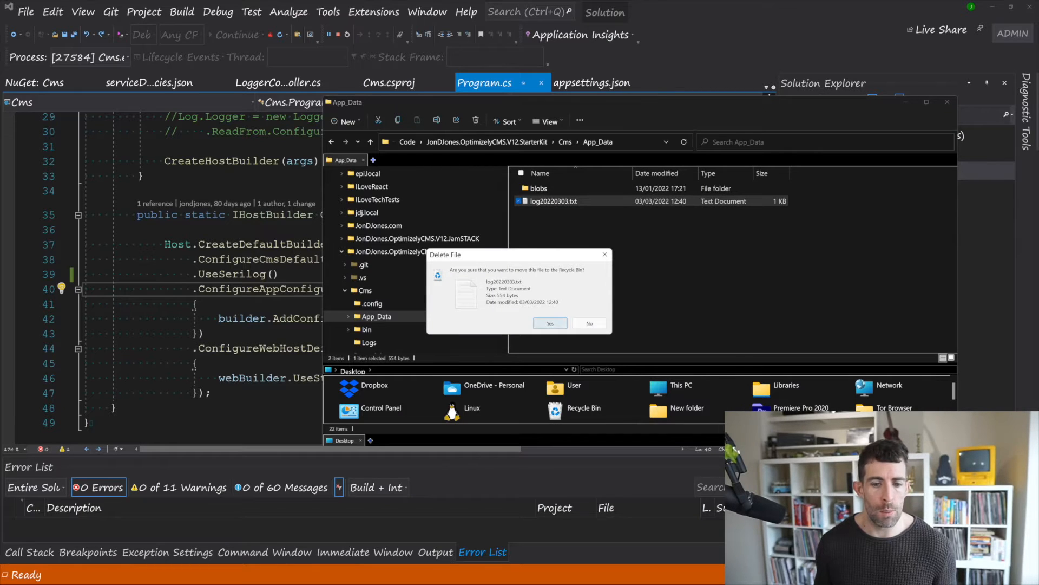
left_click(550, 323)
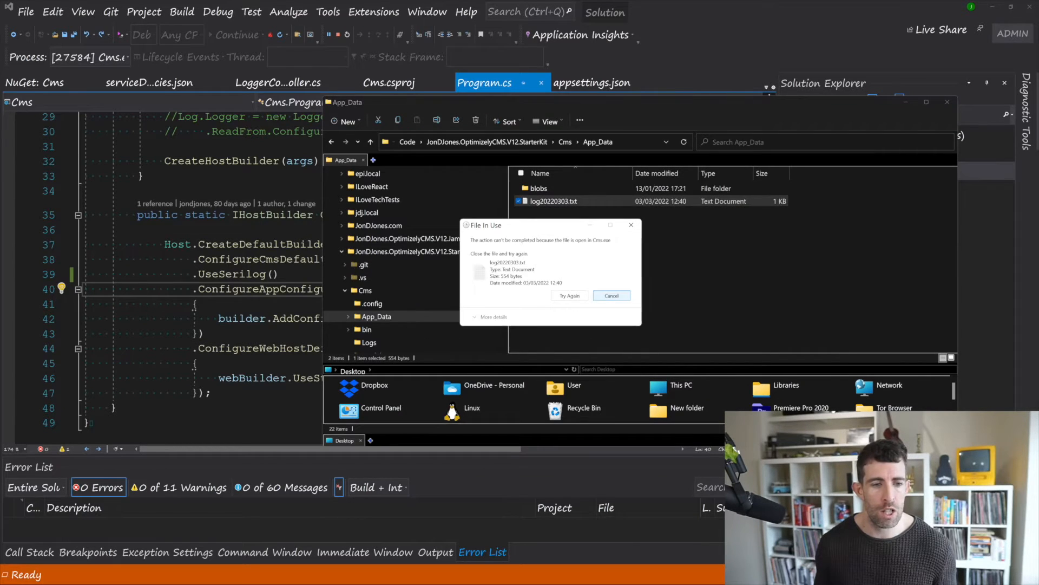
left_click(611, 295)
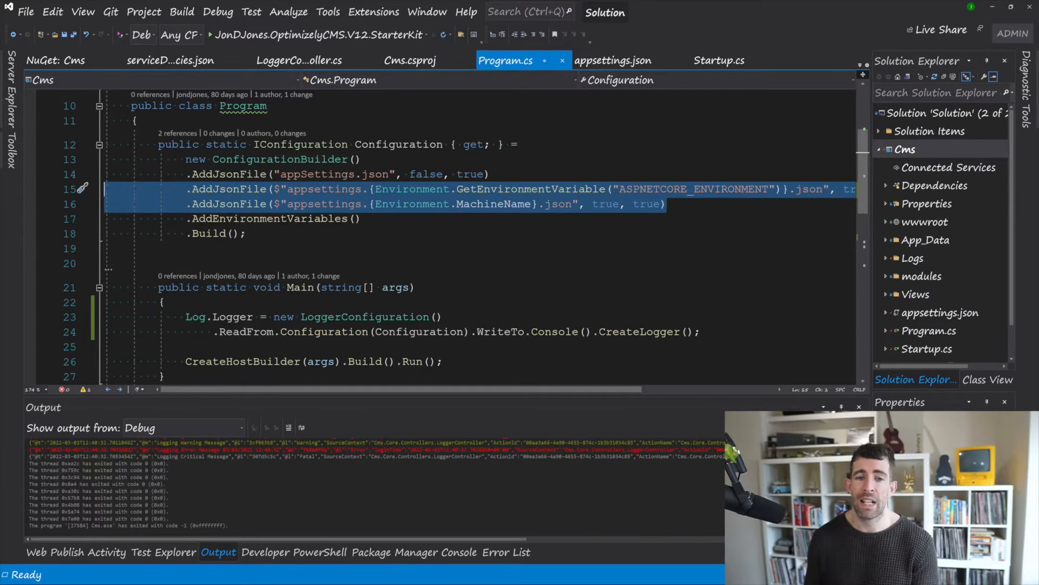
key("Delete")
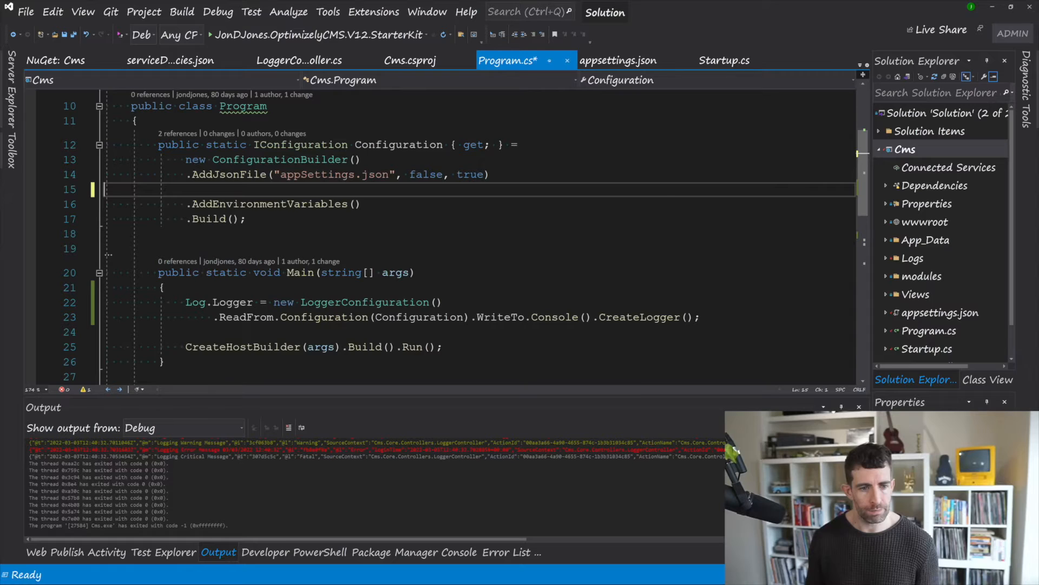
type(".AddJsonFile($\"appSettings.{Environment.GetEnvironmentVariable(\"ASPNETCORE_ENVIRONMENT\")}.json\", true, true)")
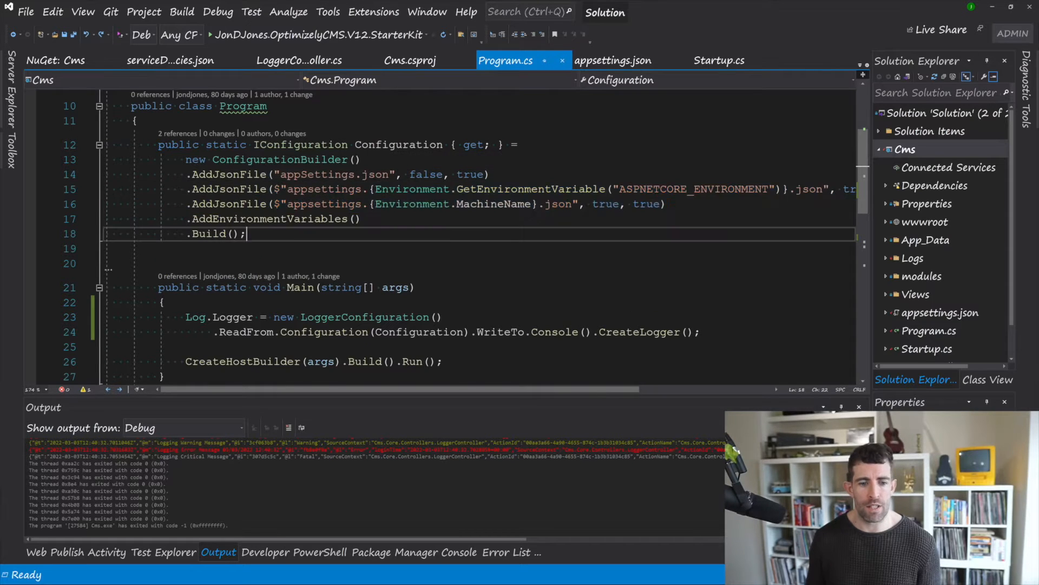
scroll("down", 3)
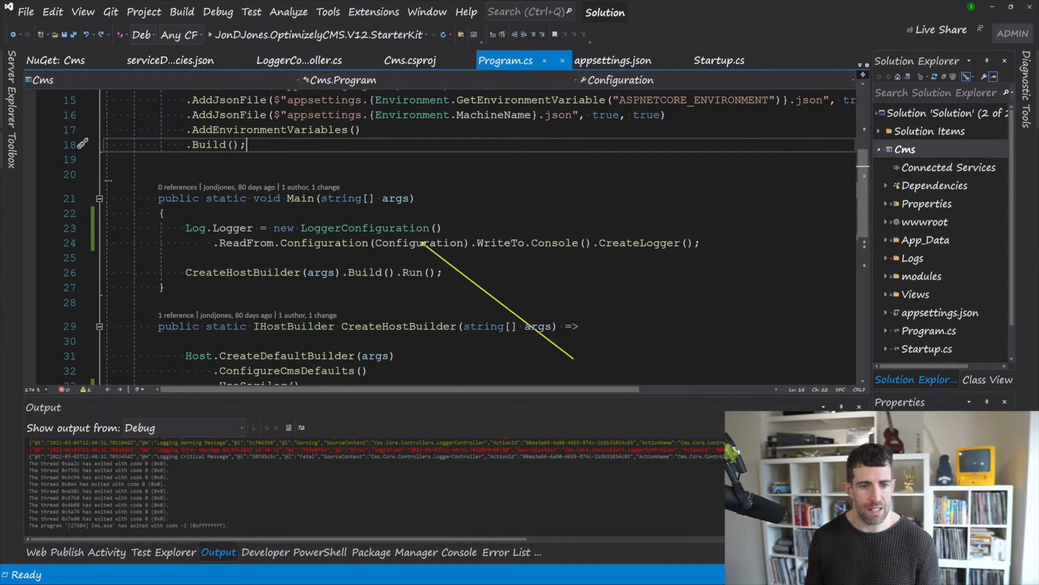
scroll("down", 3)
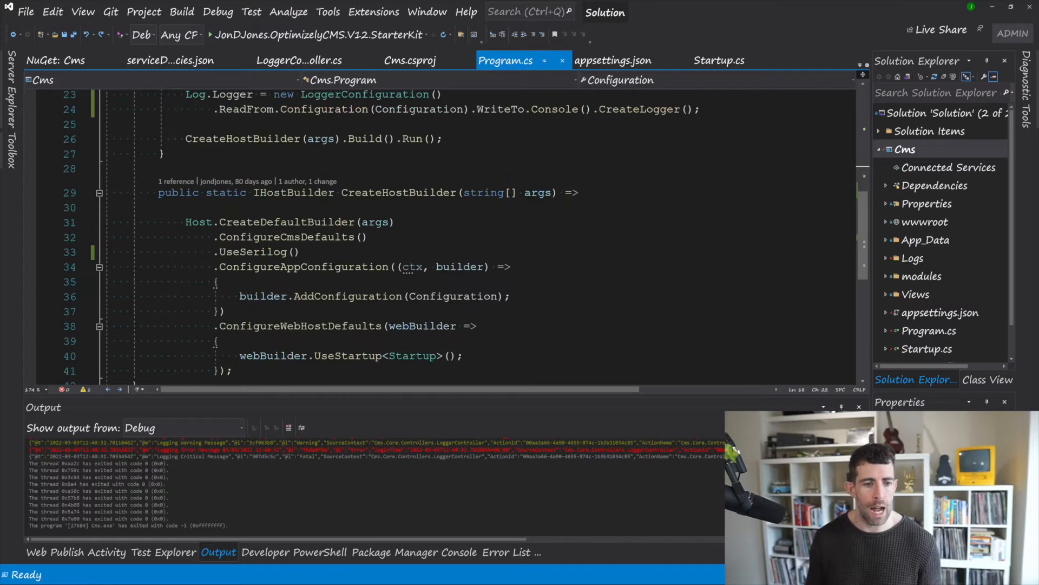
scroll("down", 3)
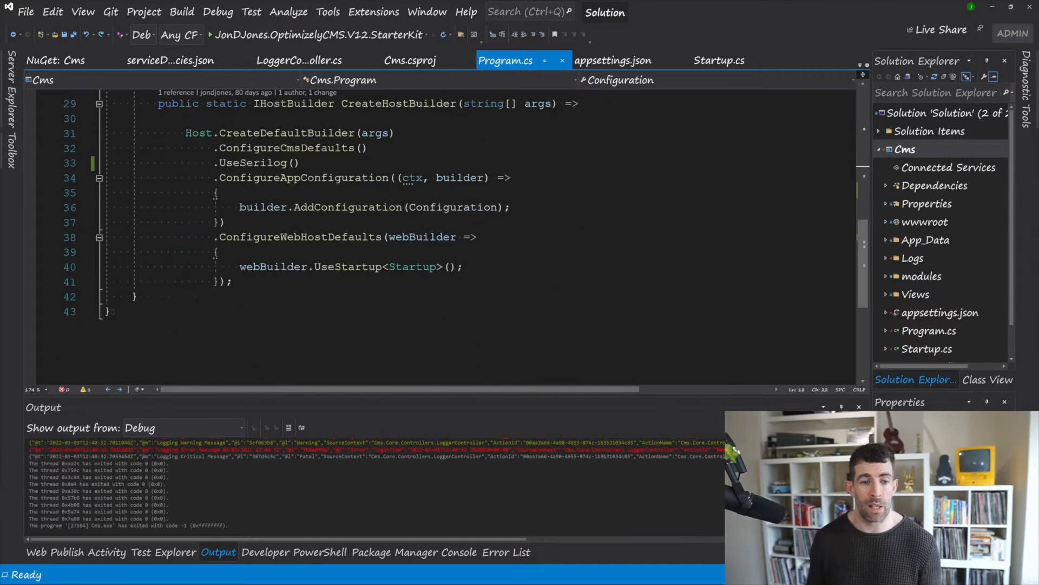
scroll("down", 3)
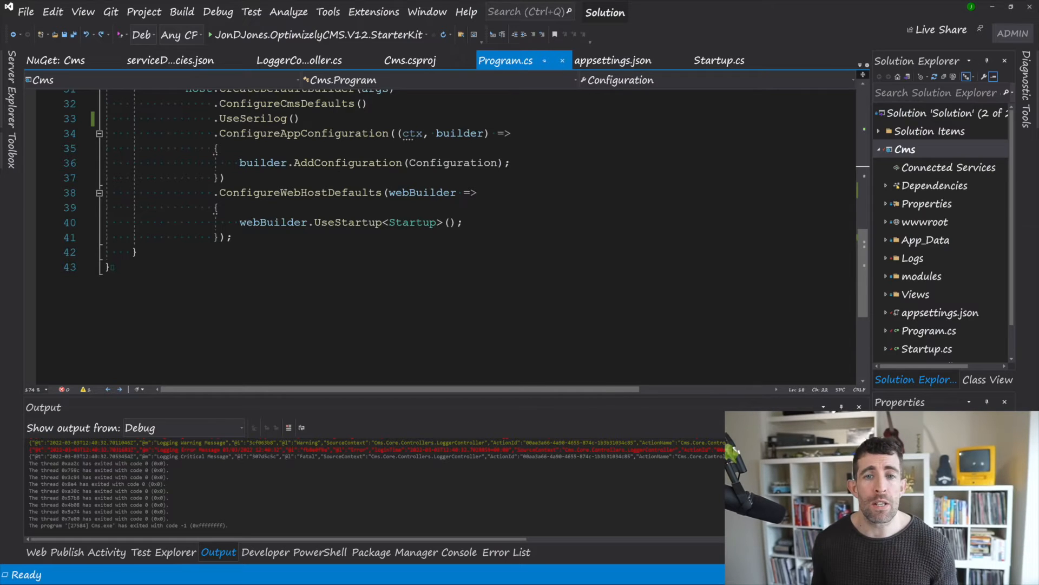
Step: Restore the JSON File sink writing to Logs/log.json in appsettings.json and save it
left_click(613, 61)
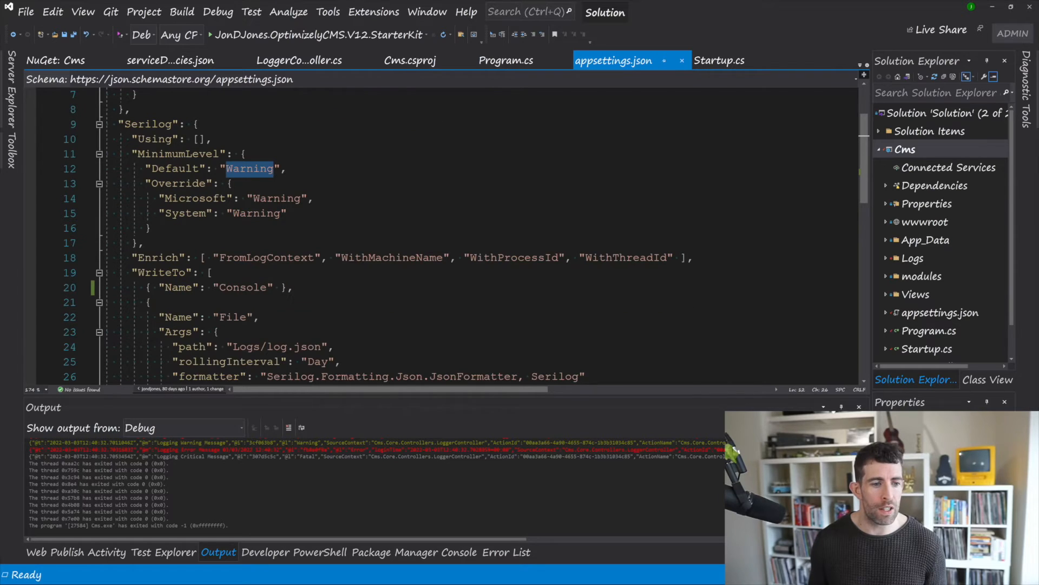
scroll("down", 3)
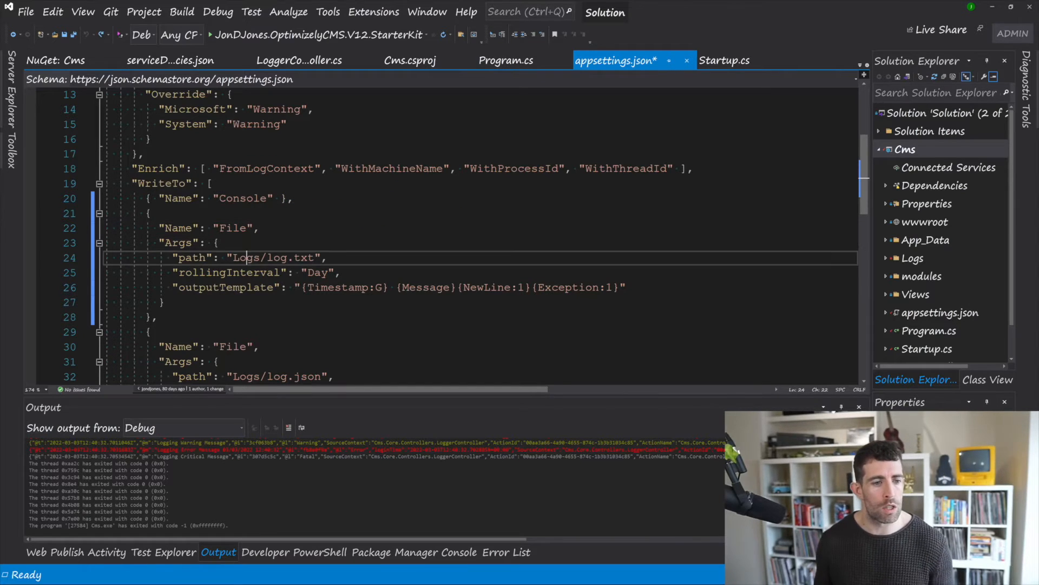
double_click(278, 257)
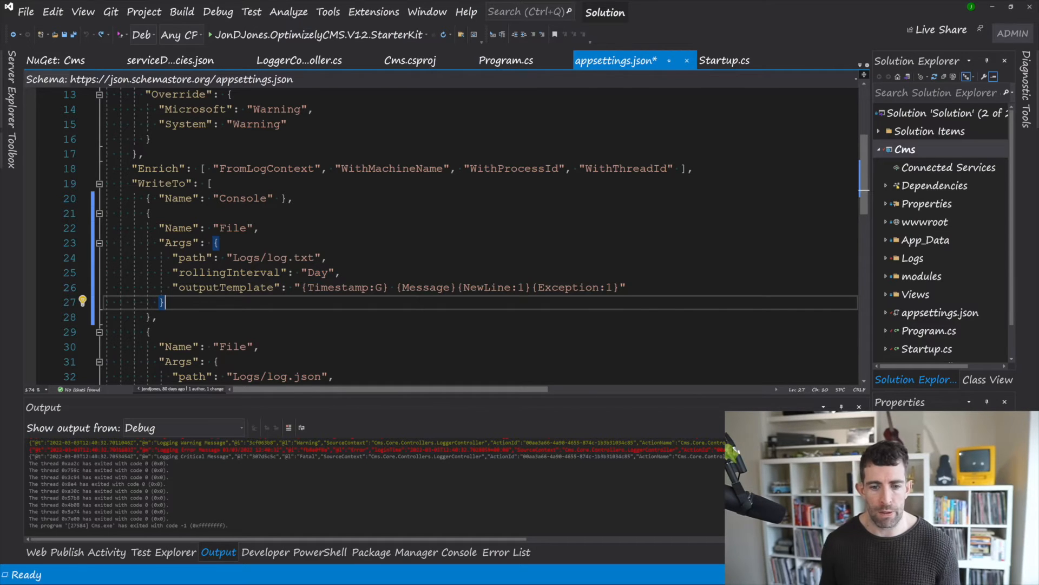
double_click(460, 287)
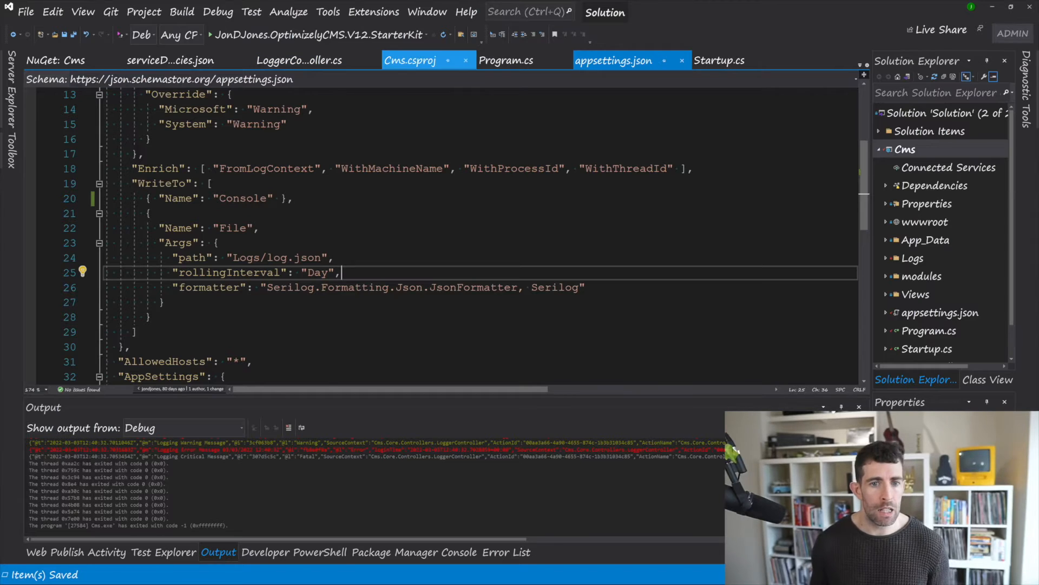
left_click(505, 61)
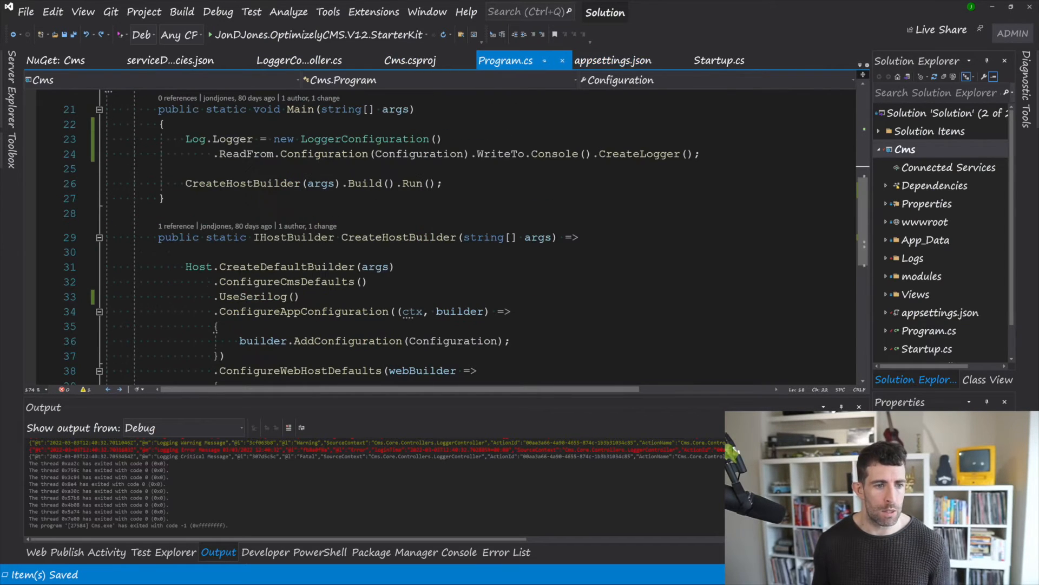
Step: Start debugging the Cms site so the logger page loads at localhost:5000/logger/index
left_click(612, 60)
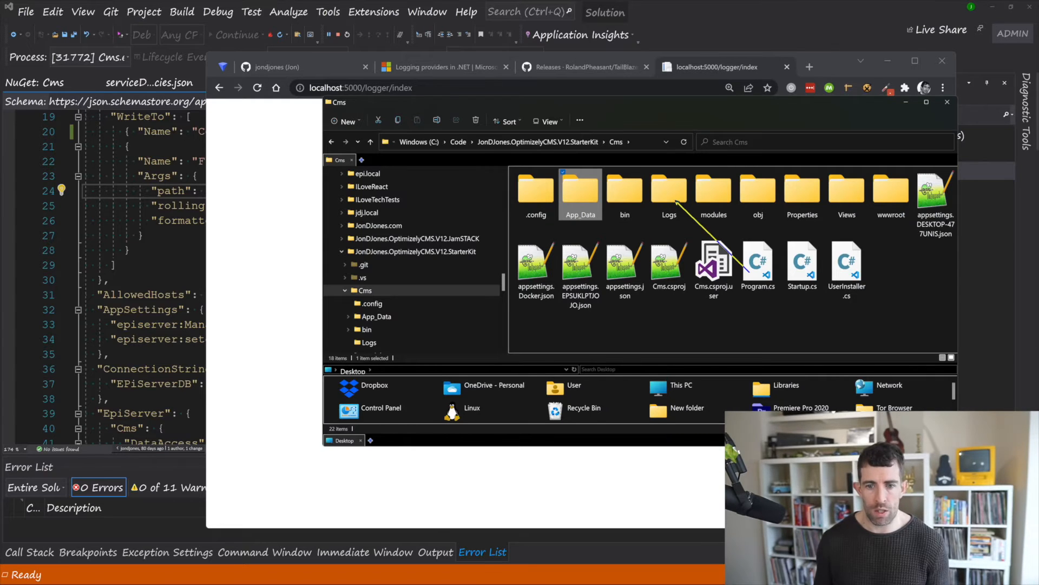
Step: Open the project's Logs folder and open log20220303.json in Notepad++
double_click(668, 190)
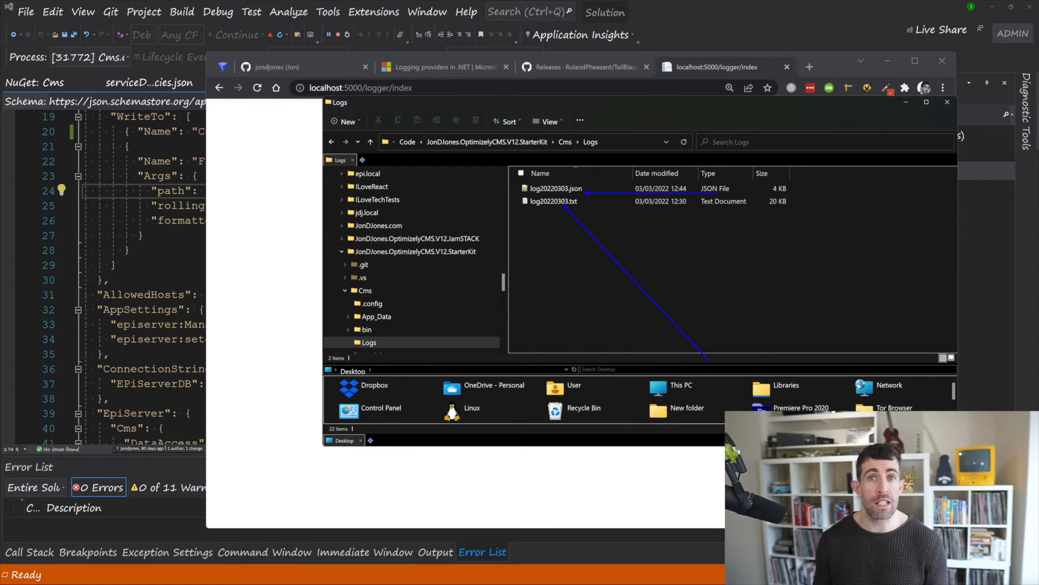
left_click(552, 201)
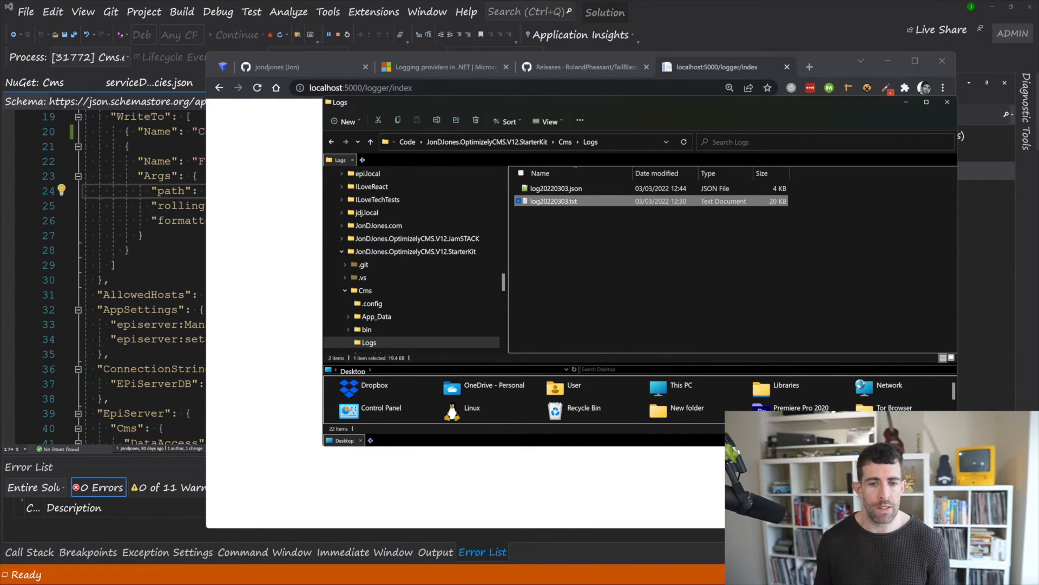
double_click(552, 201)
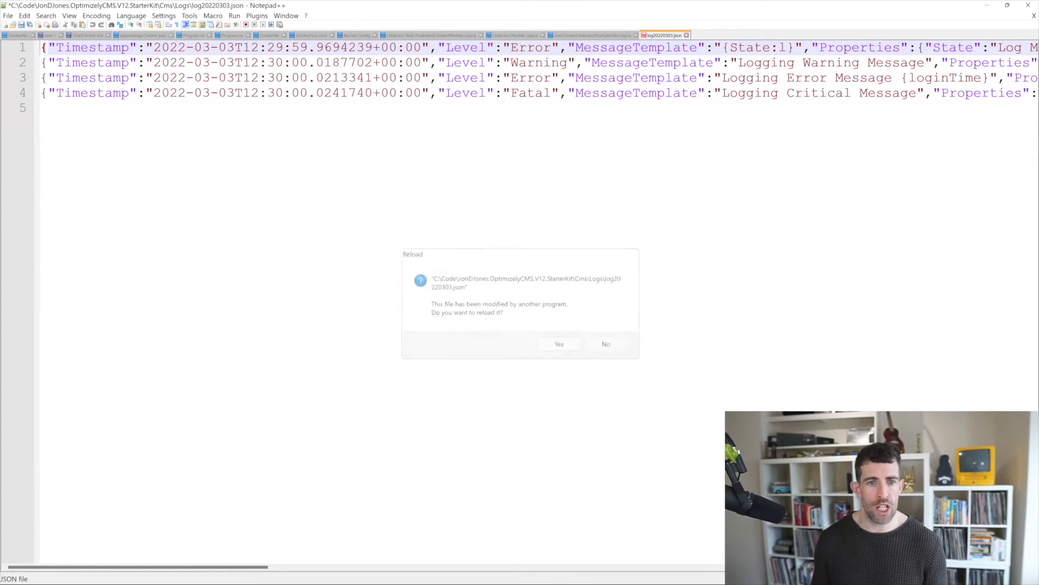
Step: Accept the Notepad++ prompt to reload the changed log20220303.json
left_click(558, 343)
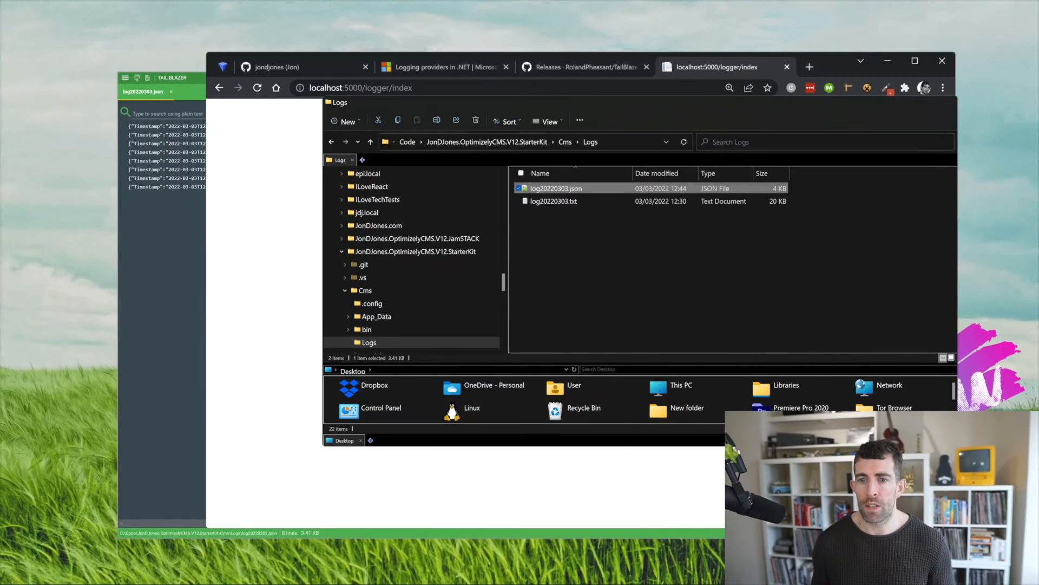
Step: Switch to the 'Releases - RolandPheasant/TailBlazer' Chrome tab to review the releases
left_click(583, 66)
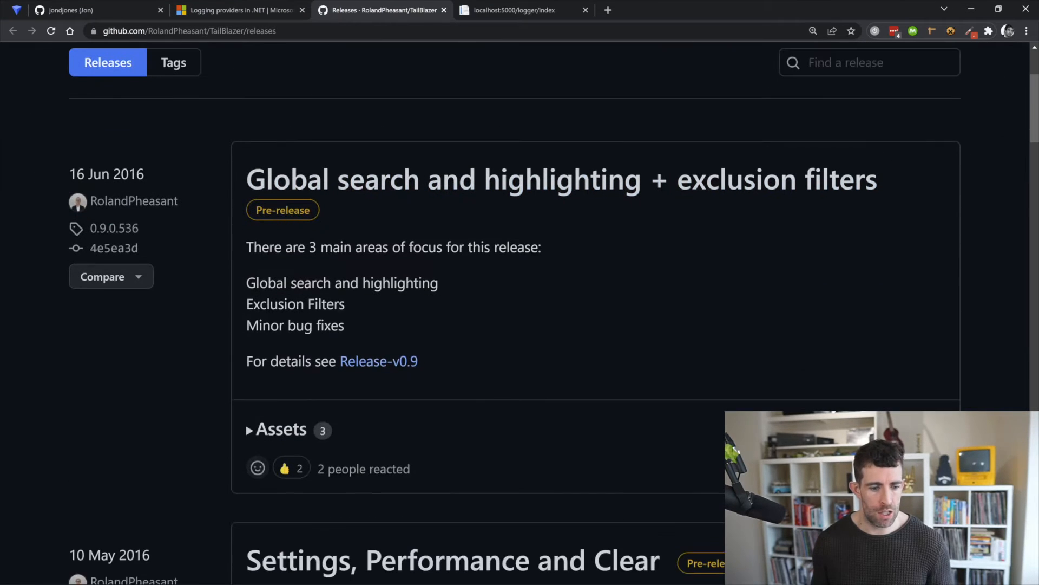
left_click(278, 429)
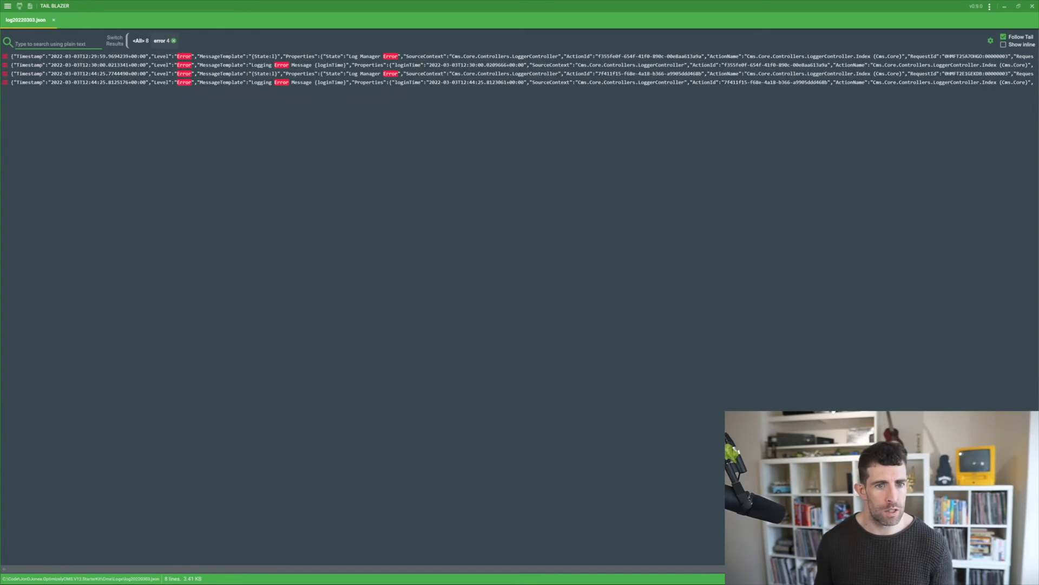
Step: Search the log for 'logintime' and move the Tail Blazer window toward screen centre
type("login")
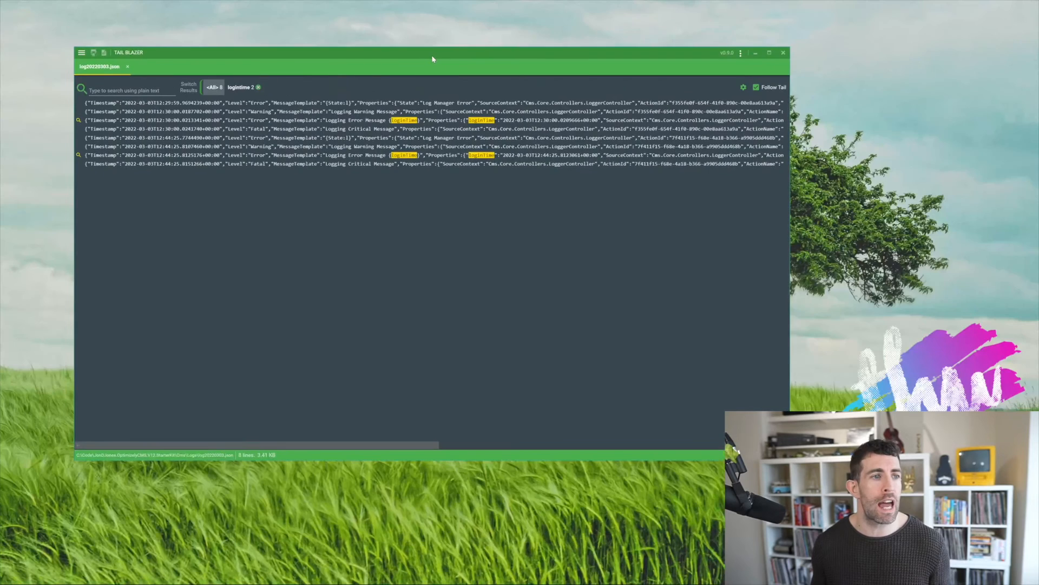
left_click_drag(431, 58, 531, 45)
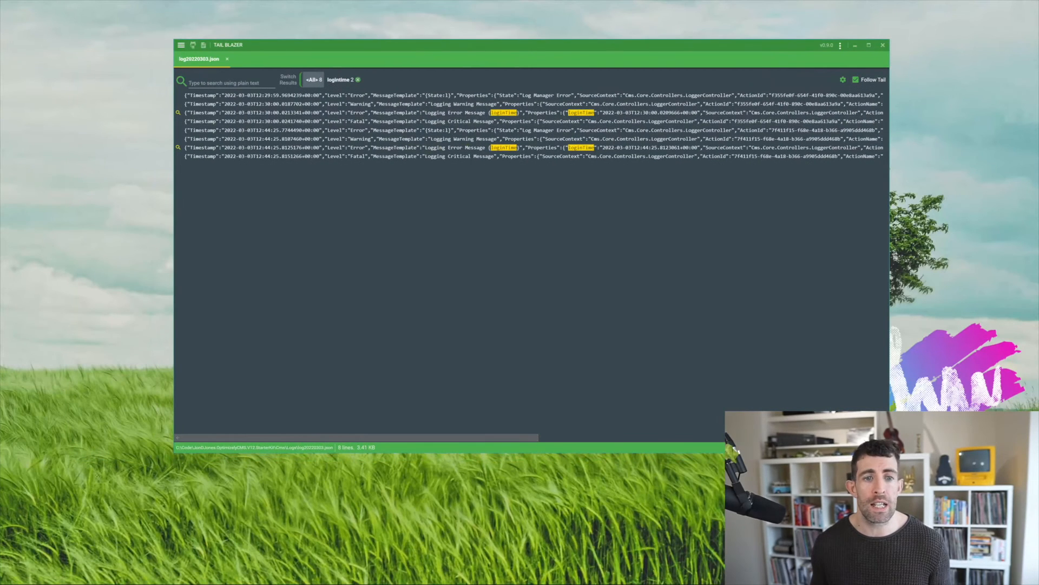